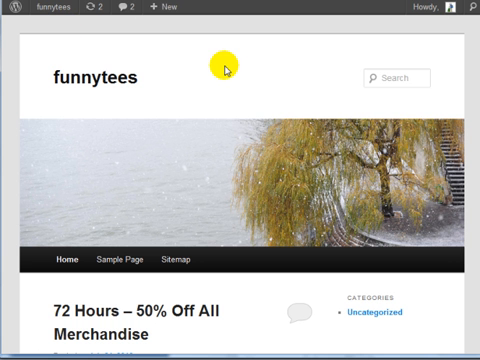
mouse_move(216, 120)
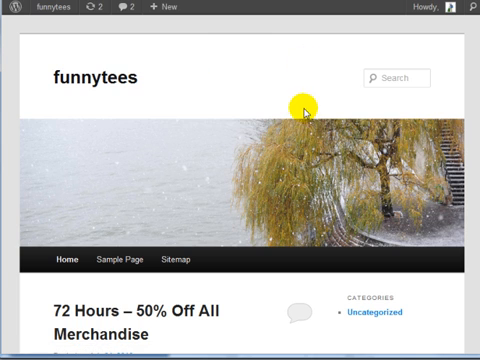
mouse_move(288, 100)
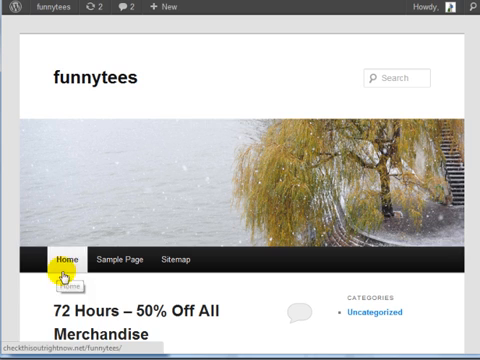
mouse_move(428, 296)
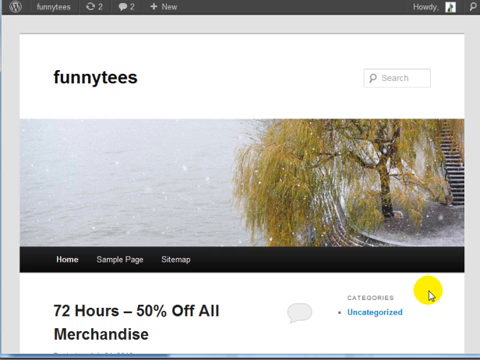
mouse_move(316, 68)
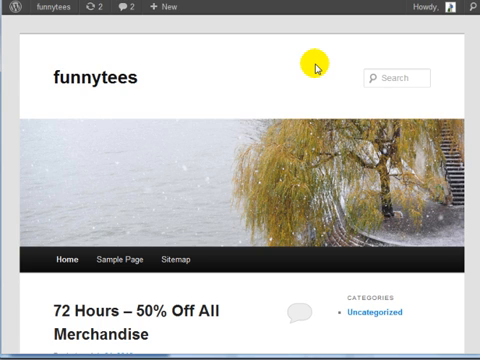
Step: Scroll through the funnytees header settings to the image preview and remove options
scroll("down", 3)
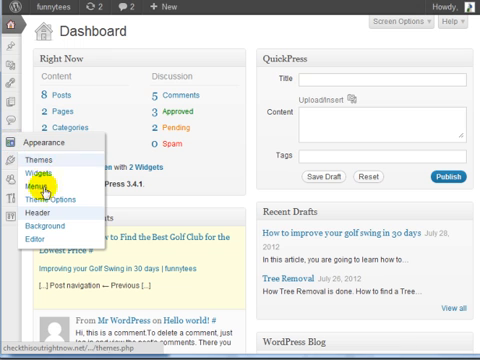
mouse_move(252, 100)
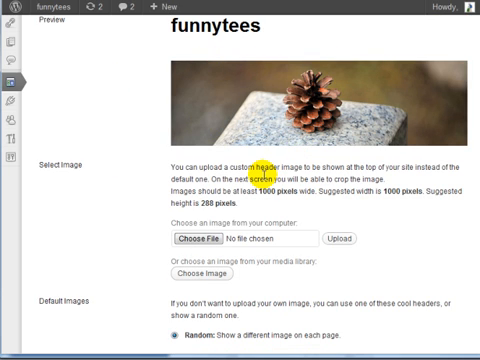
mouse_move(156, 172)
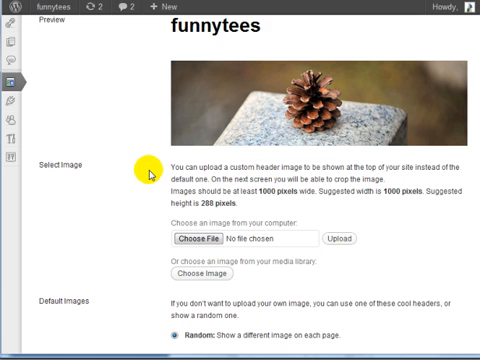
scroll("down", 3)
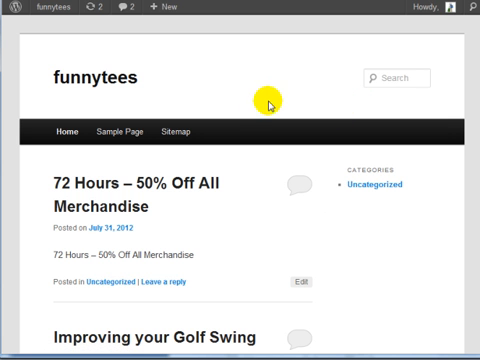
mouse_move(176, 236)
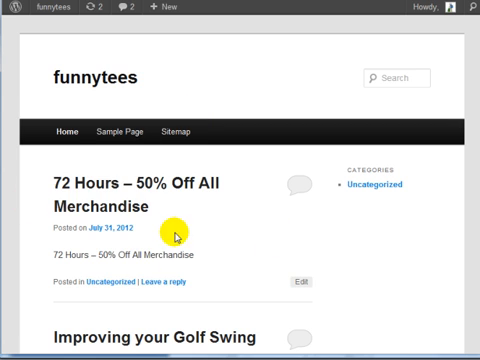
mouse_move(110, 336)
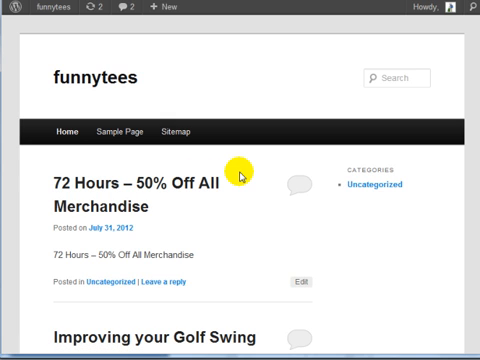
mouse_move(258, 176)
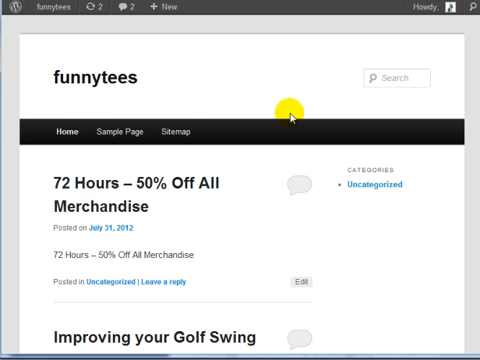
mouse_move(344, 102)
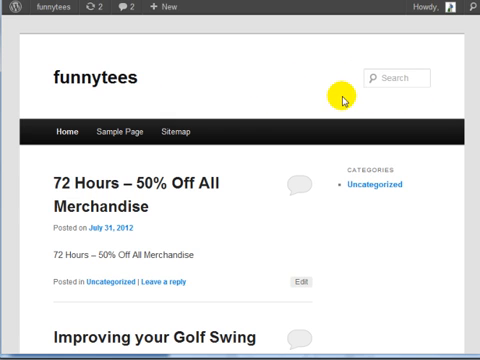
mouse_move(402, 172)
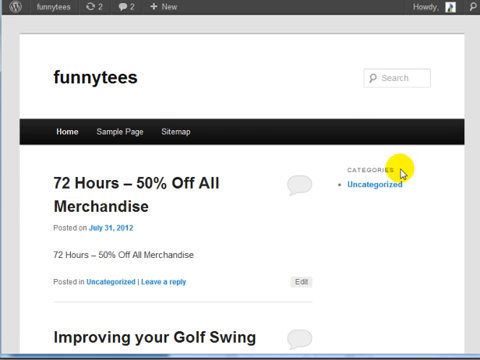
mouse_move(338, 230)
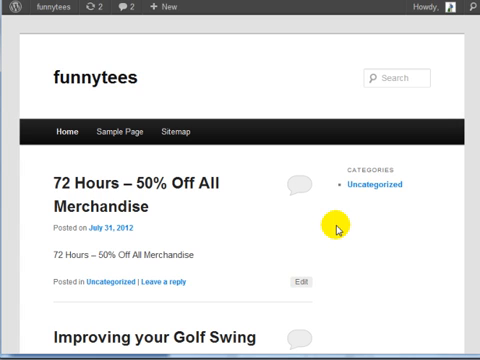
mouse_move(320, 256)
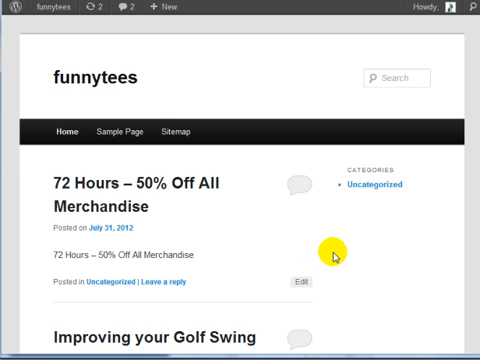
mouse_move(340, 250)
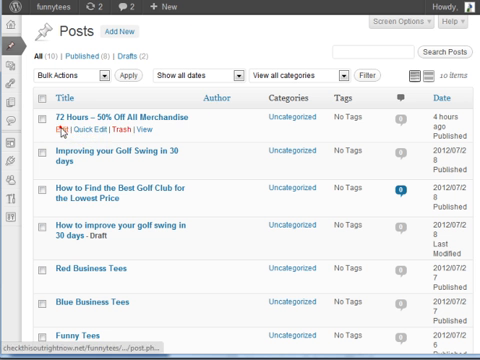
Step: Place the cursor at the end of the '72 Hours – 50% Off All Merchandise' post body
left_click(112, 114)
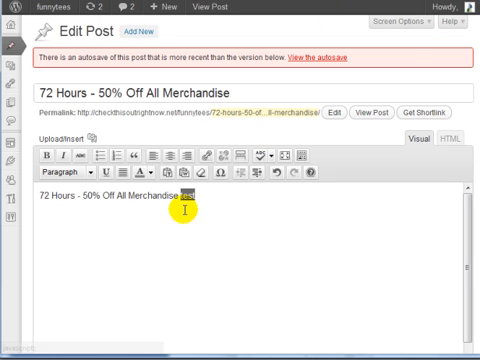